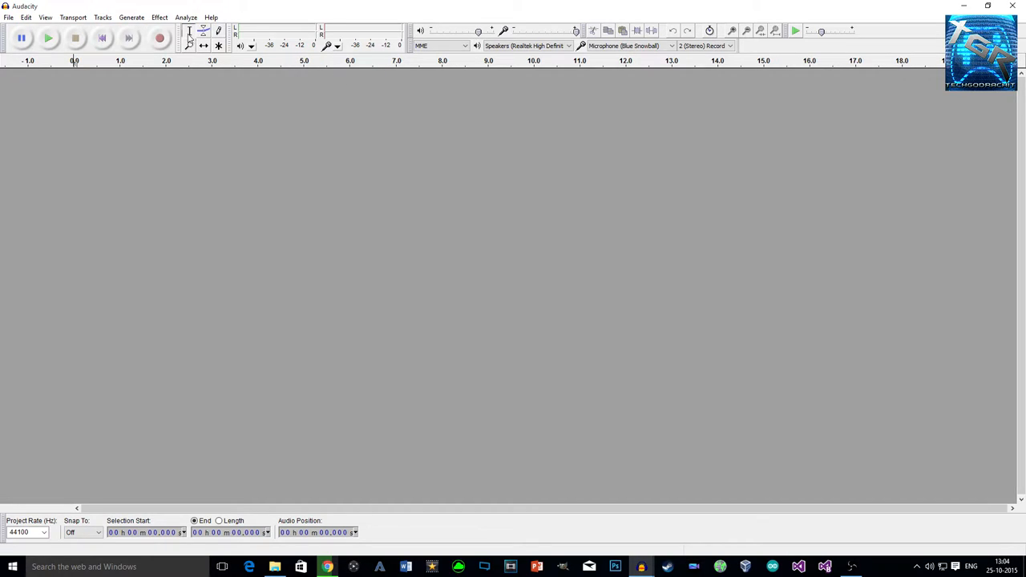
- Record a roughly 12-second stereo voice clip with the Record button
left_click(159, 38)
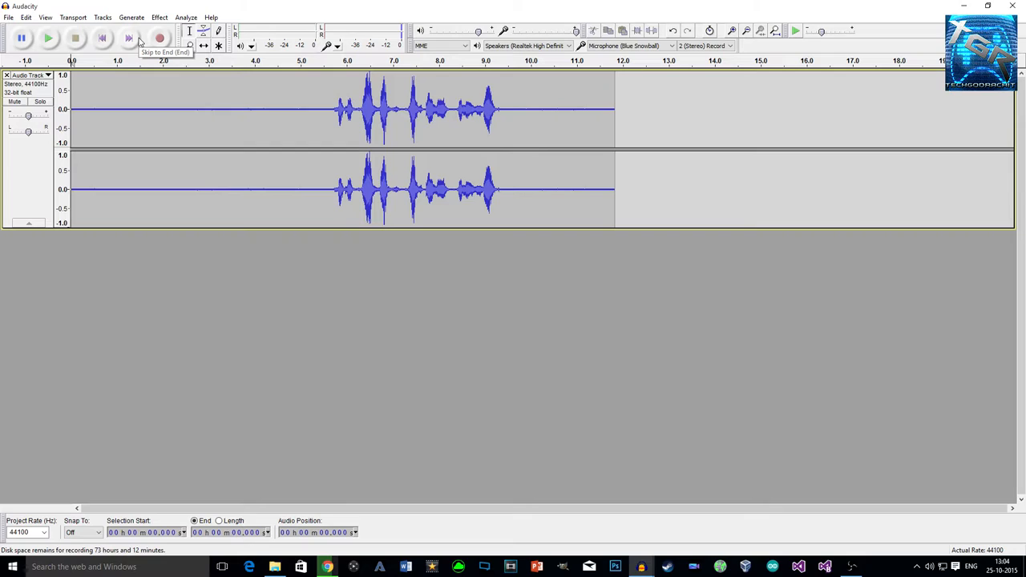
mouse_move(138, 42)
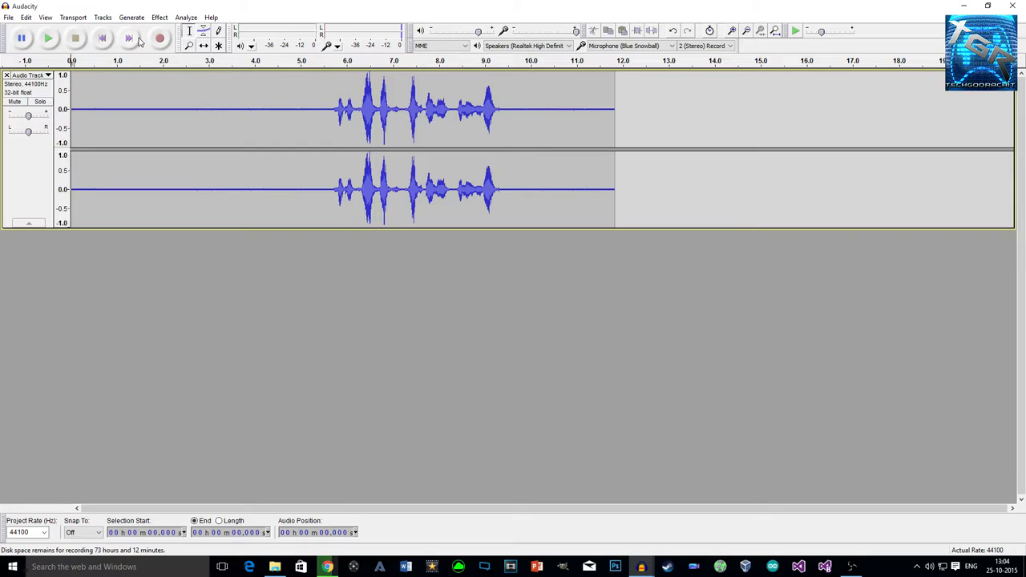
left_click(48, 38)
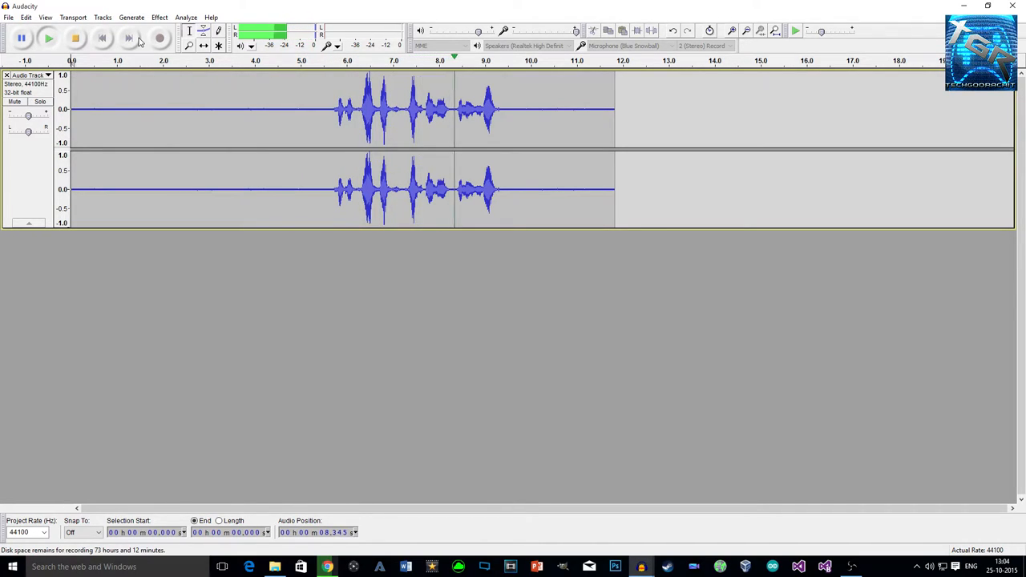
left_click(75, 38)
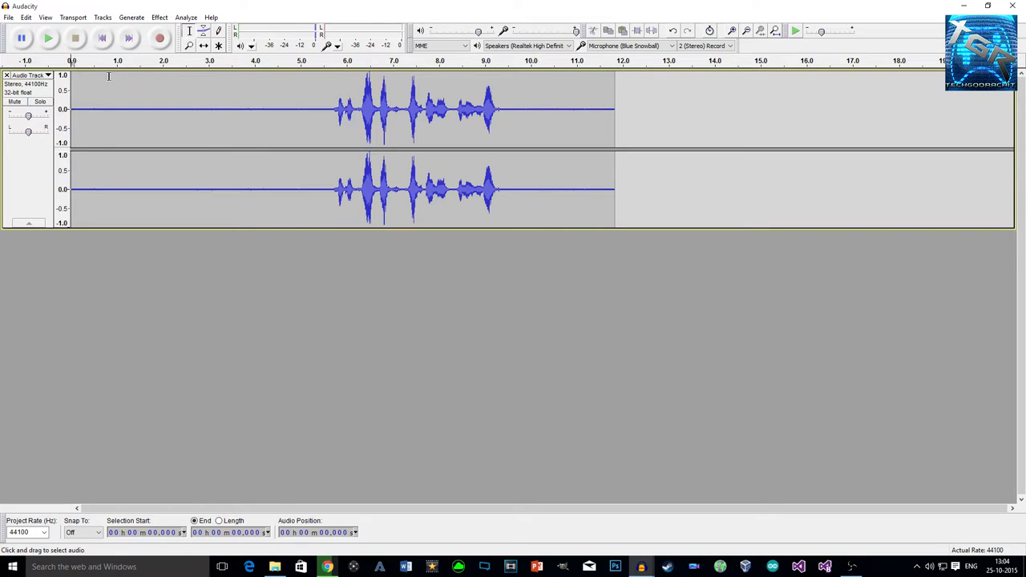
- Capture the silent first five seconds as the Noise Removal noise profile
left_click_drag(72, 109, 270, 108)
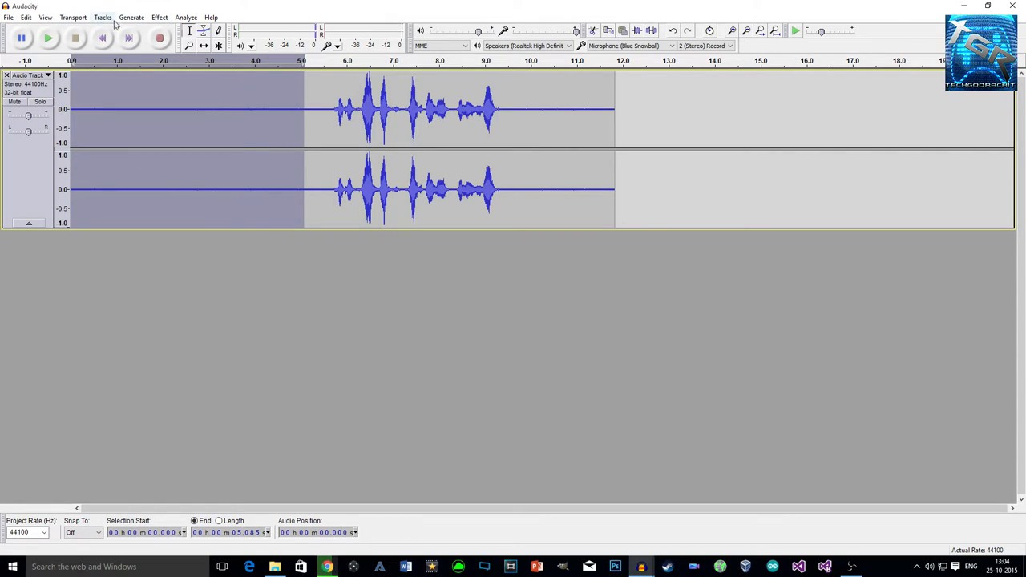
left_click(158, 17)
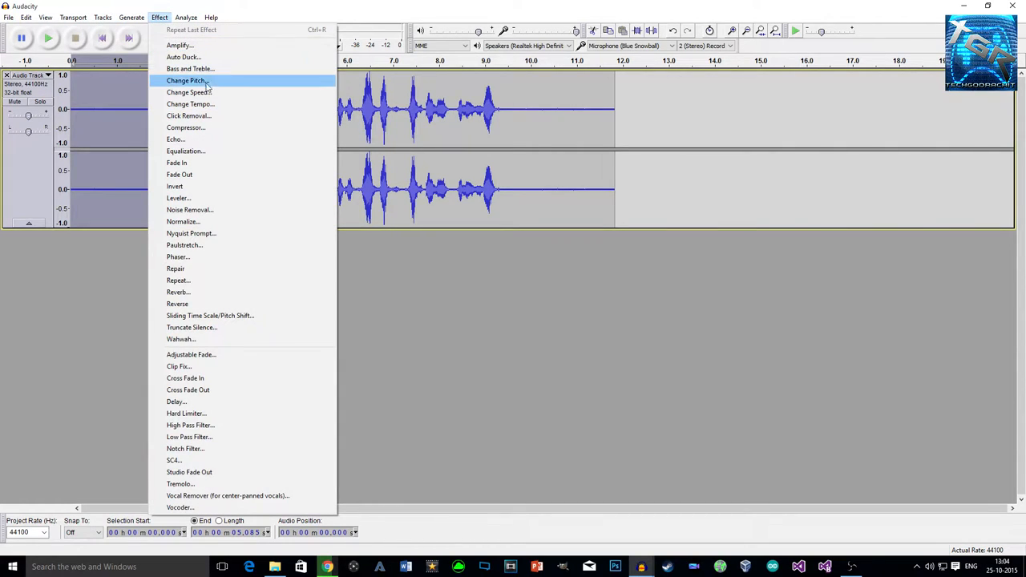
left_click(189, 210)
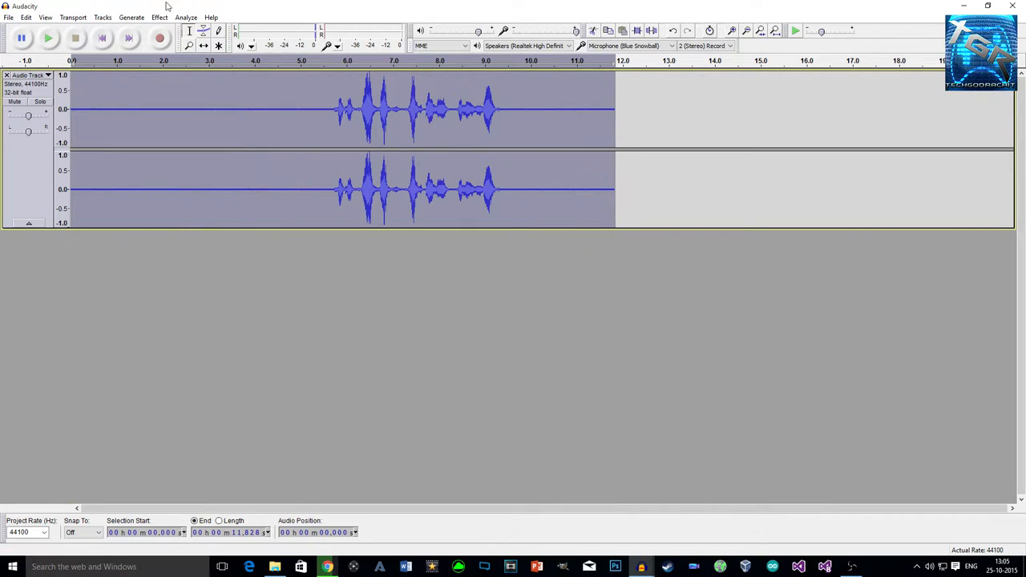
- Apply Noise Removal at 24 dB reduction to the whole 12-second clip
left_click(159, 17)
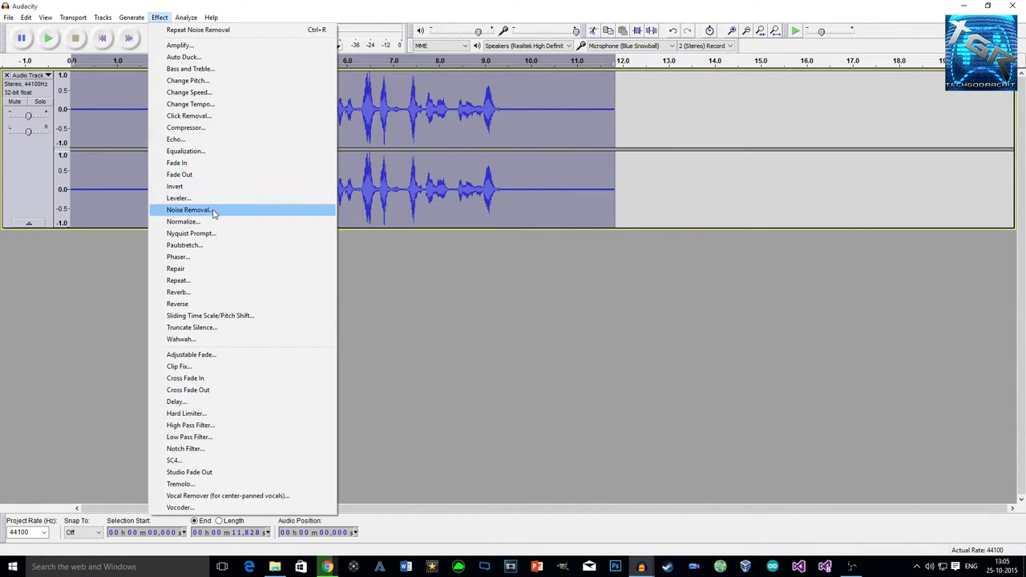
left_click(189, 209)
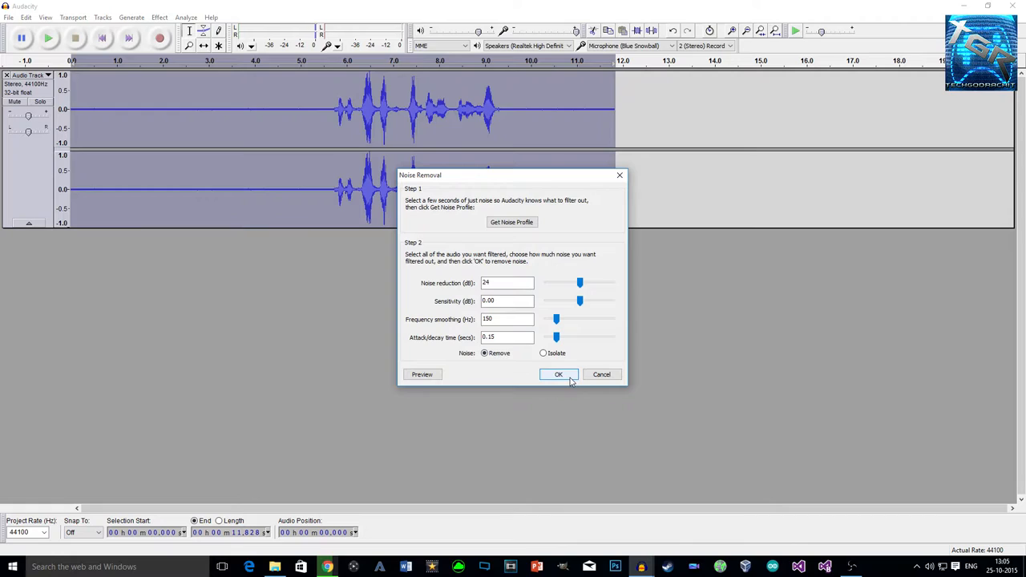
left_click(559, 374)
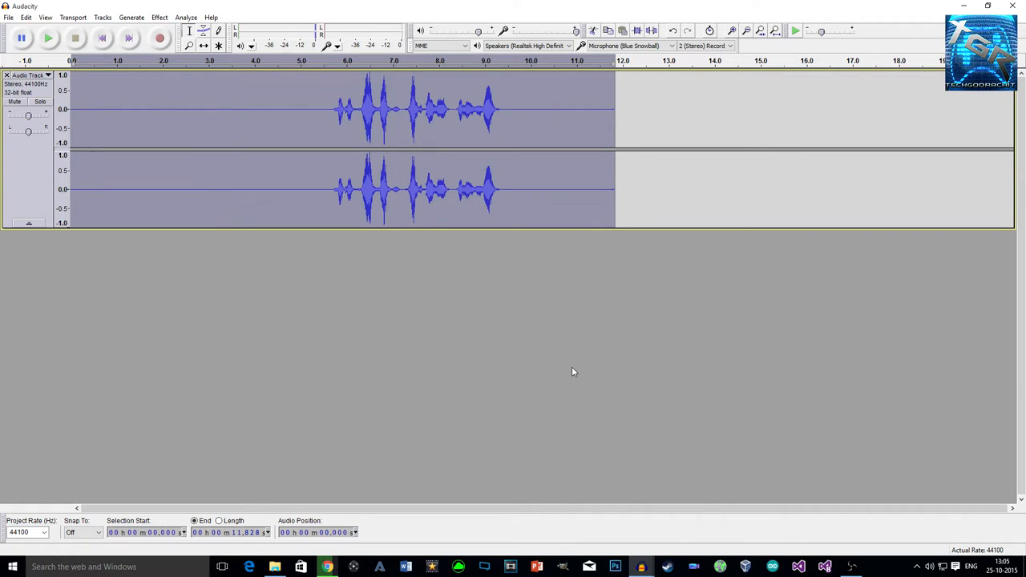
mouse_move(531, 339)
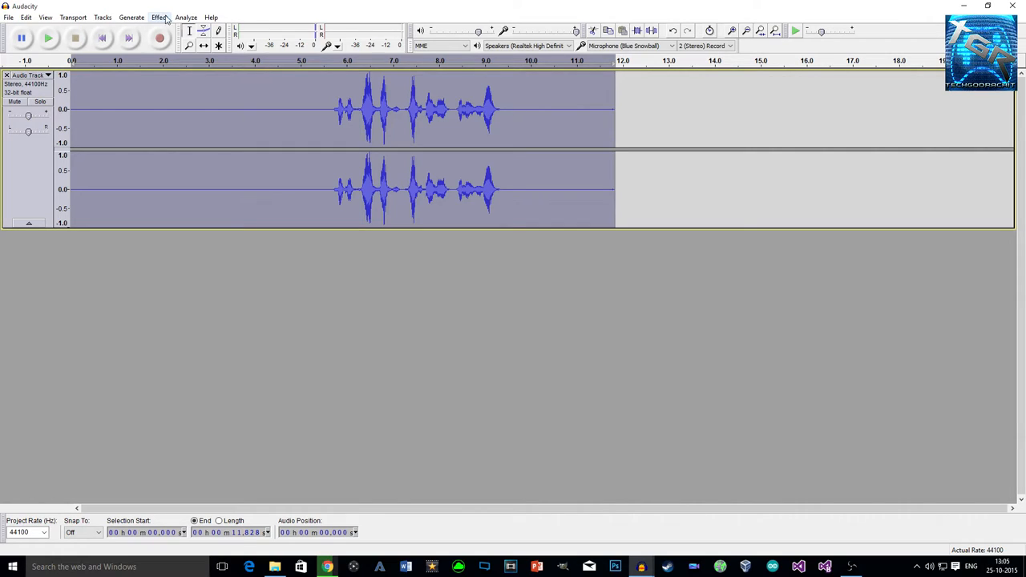
- Compress the clip with a -18 dB threshold and -40 dB noise floor
left_click(158, 17)
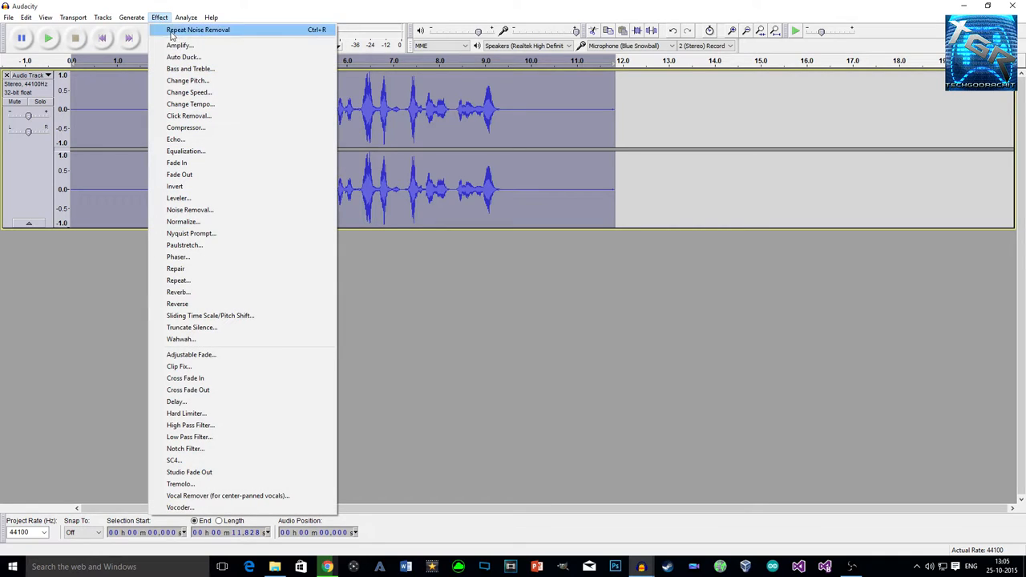
left_click(185, 127)
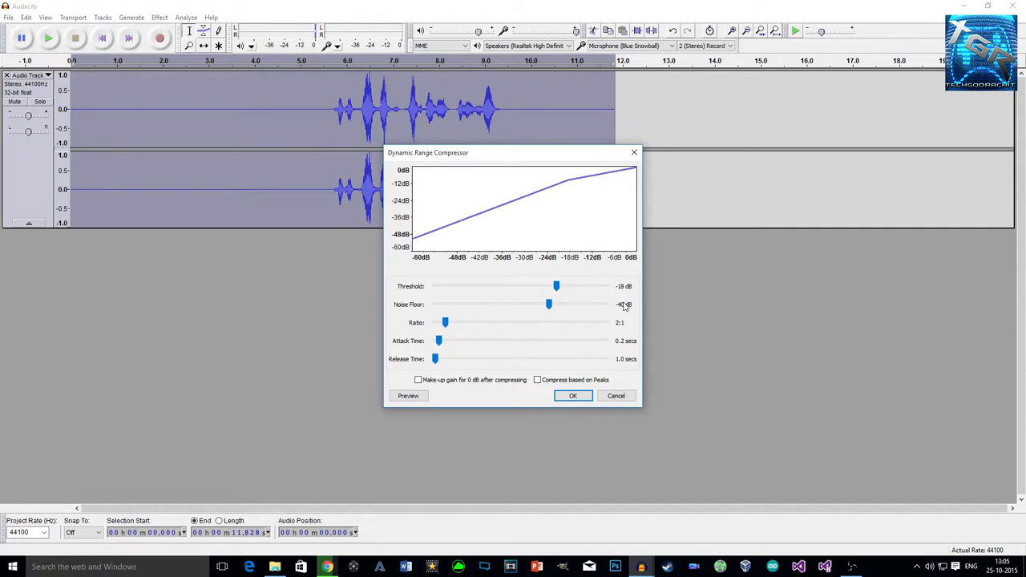
left_click_drag(556, 286, 553, 286)
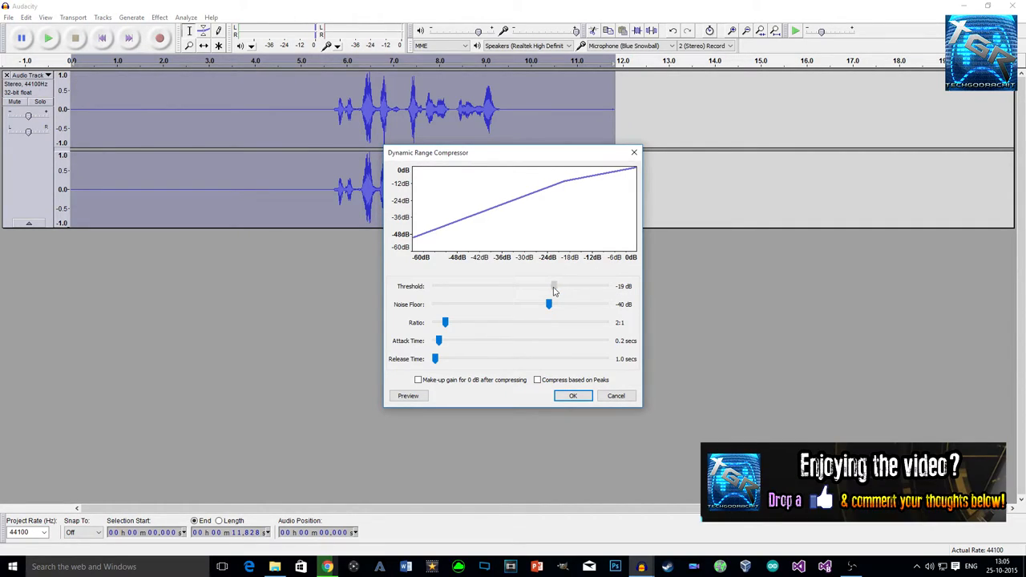
left_click_drag(553, 286, 558, 286)
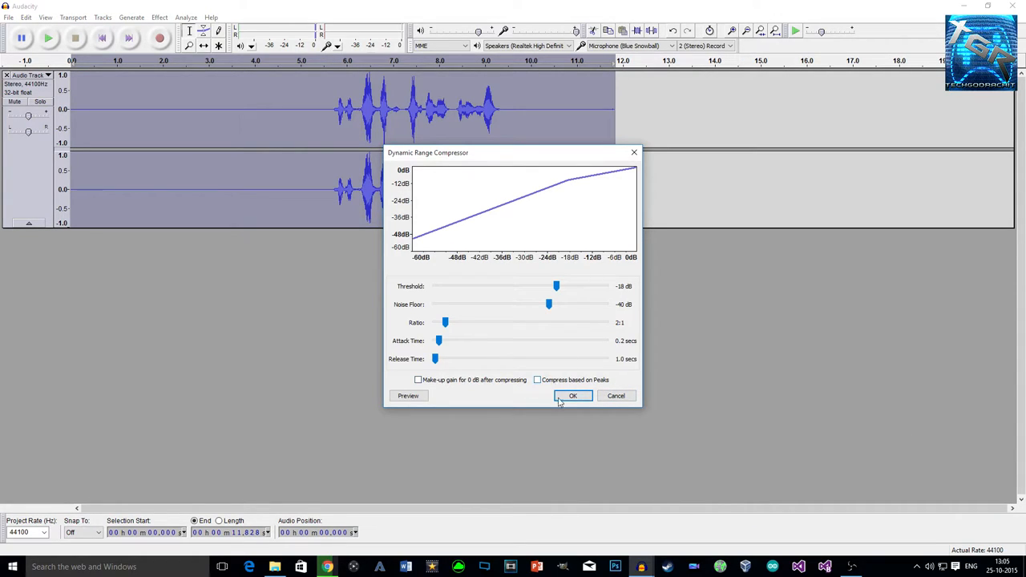
left_click(573, 396)
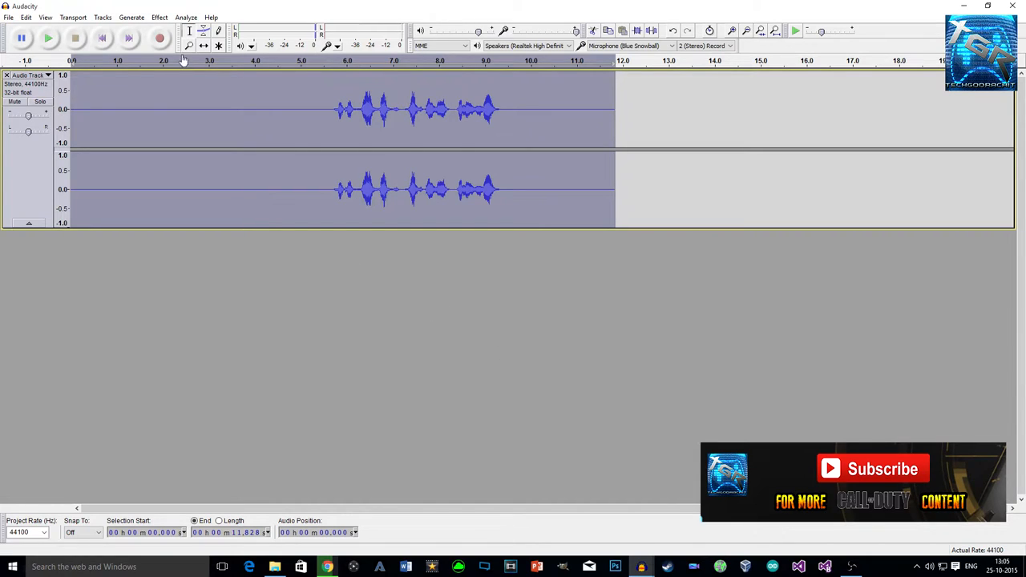
- Apply the Bass Boost equalization curve to the compressed voice clip
left_click(159, 17)
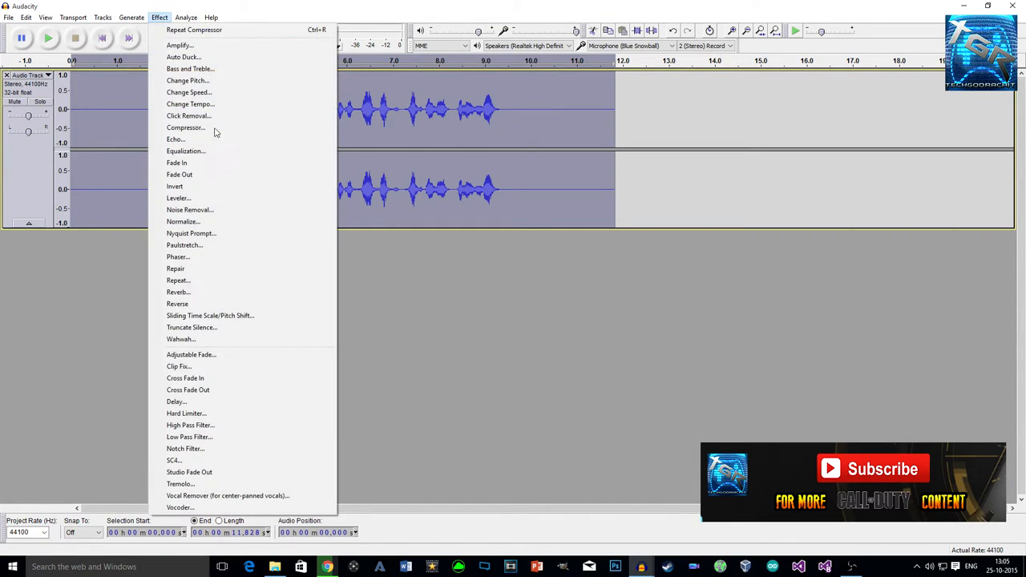
left_click(185, 151)
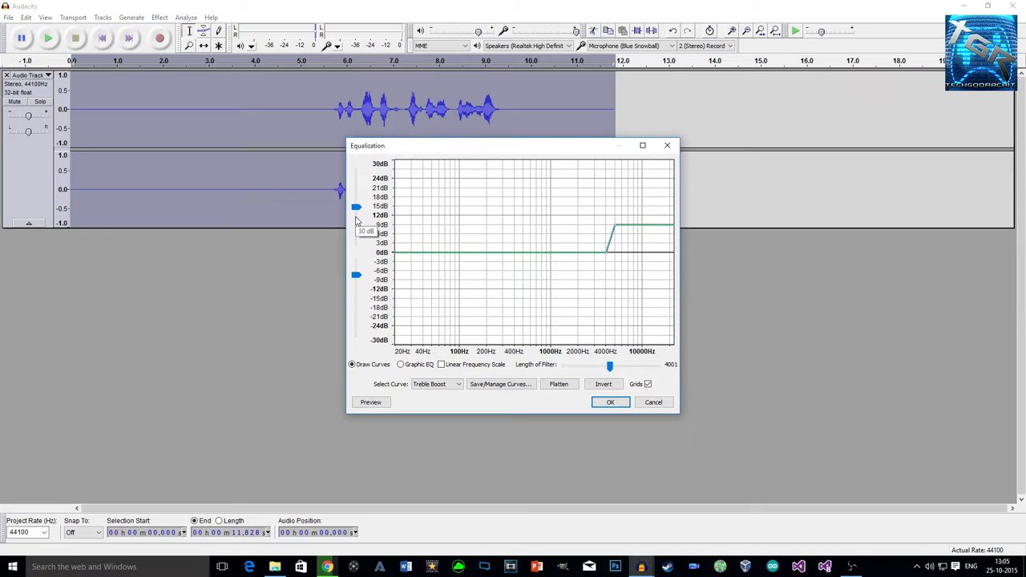
mouse_move(551, 321)
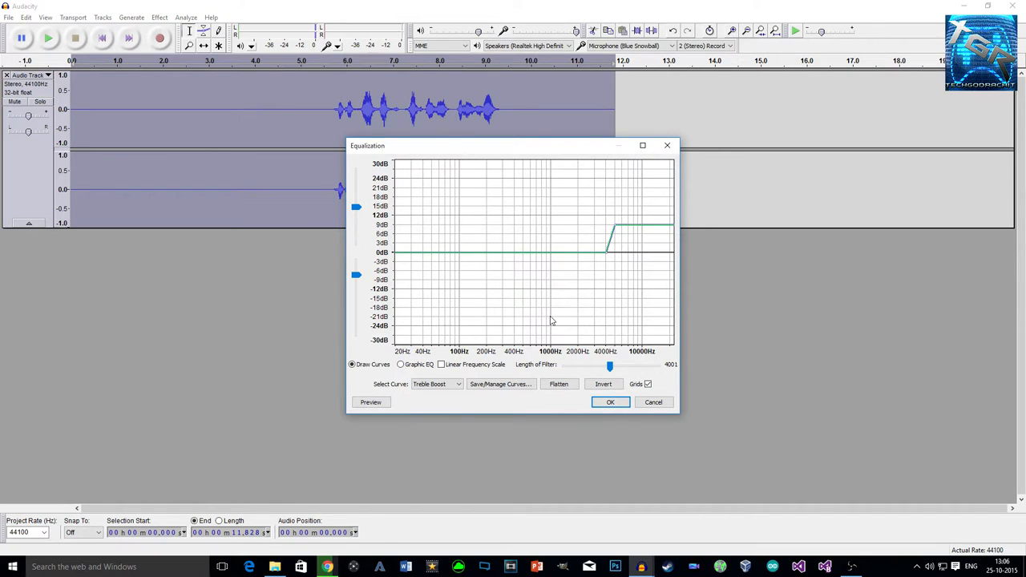
left_click(436, 384)
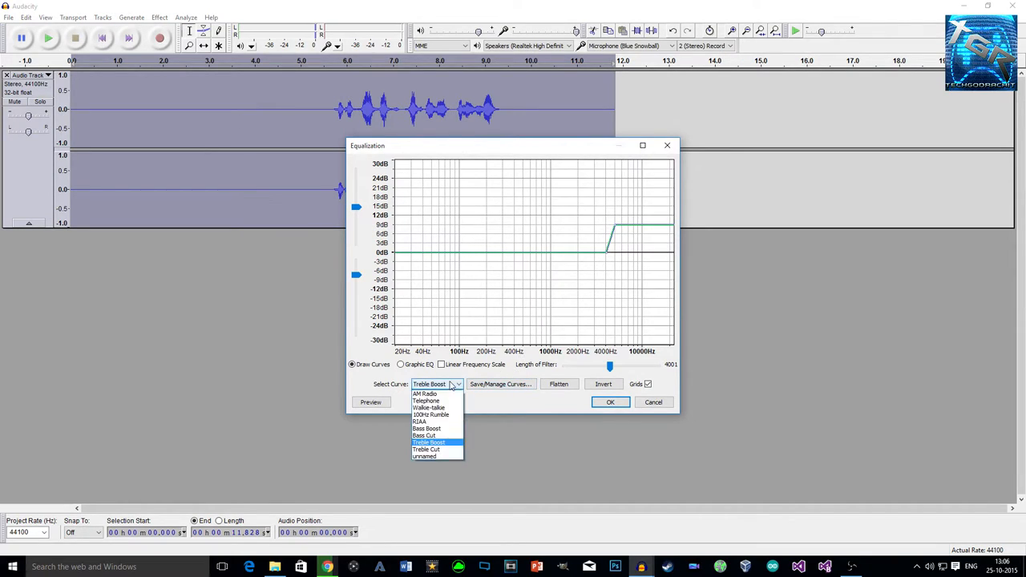
left_click(426, 429)
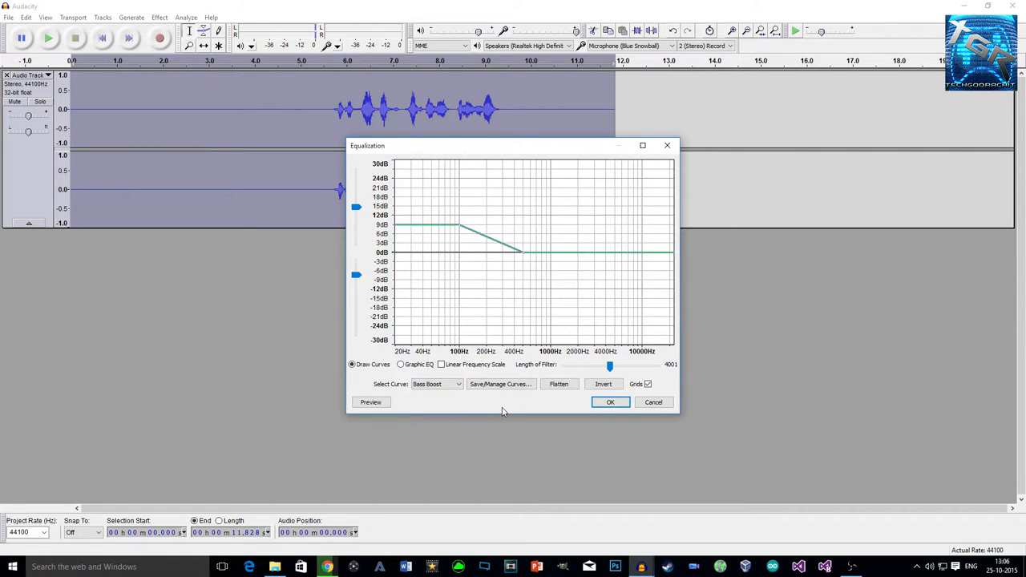
left_click(610, 402)
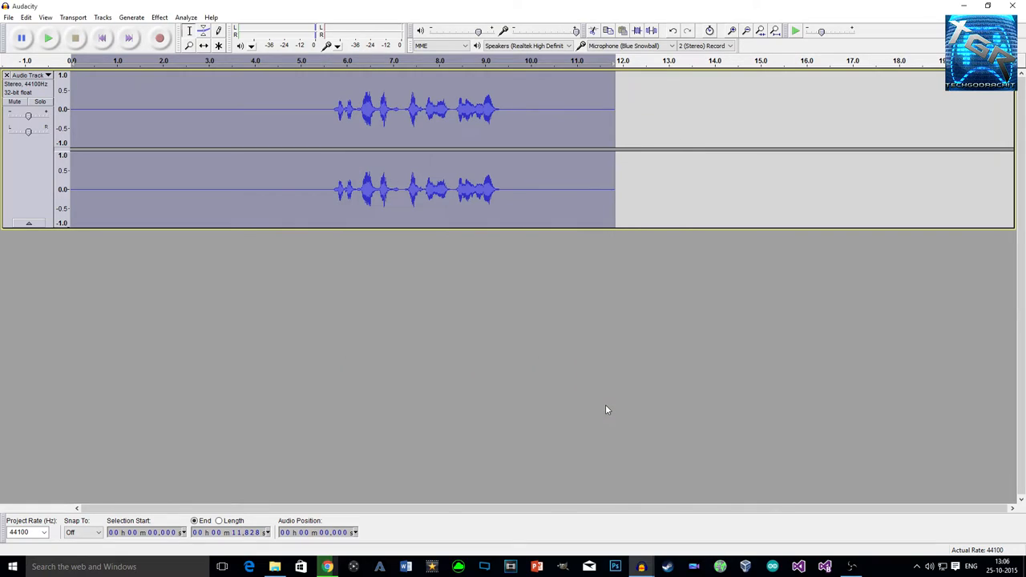
mouse_move(640, 320)
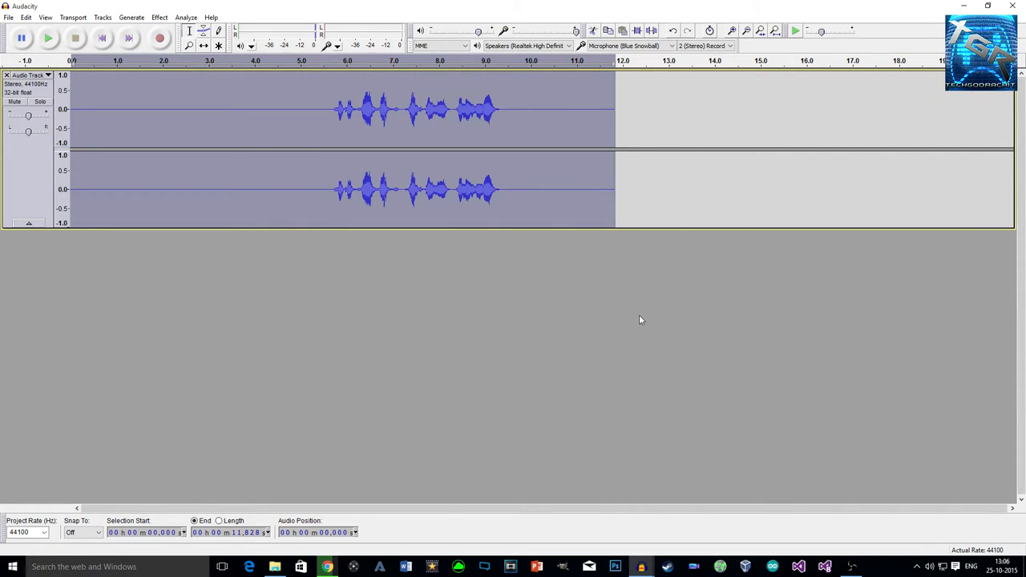
- Apply the Treble Boost equalization curve to the voice clip
left_click(159, 17)
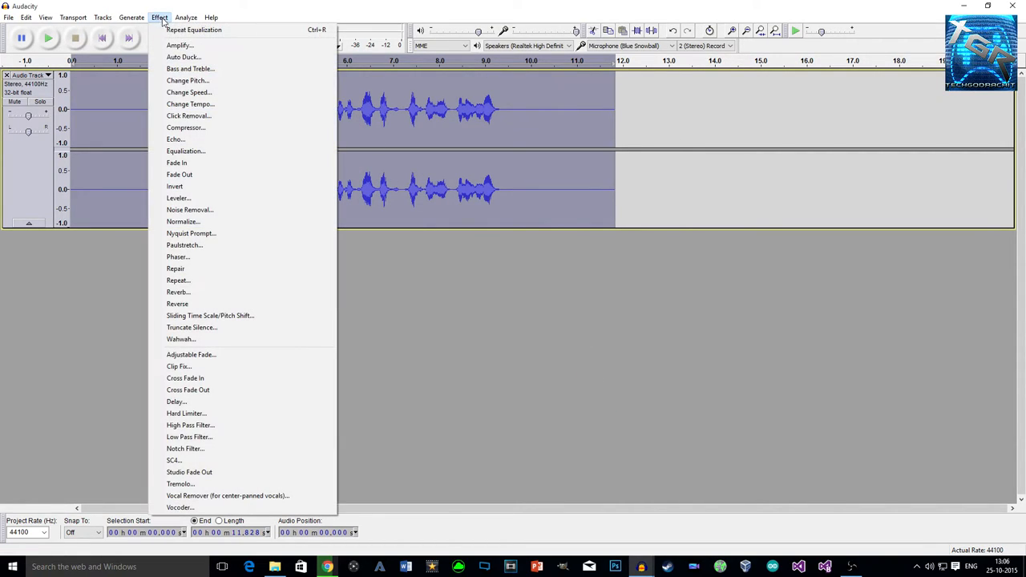
mouse_move(193, 29)
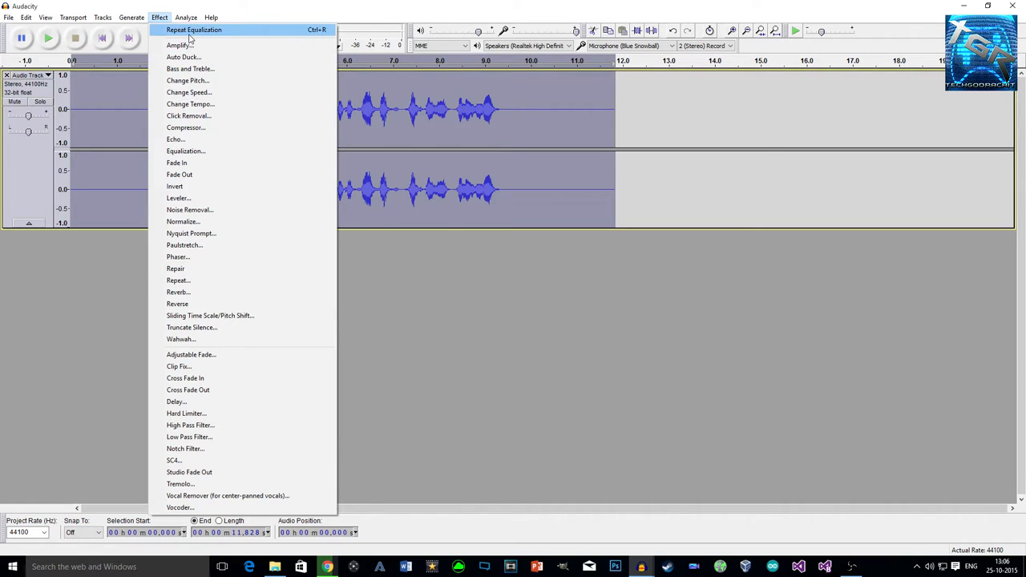
mouse_move(185, 151)
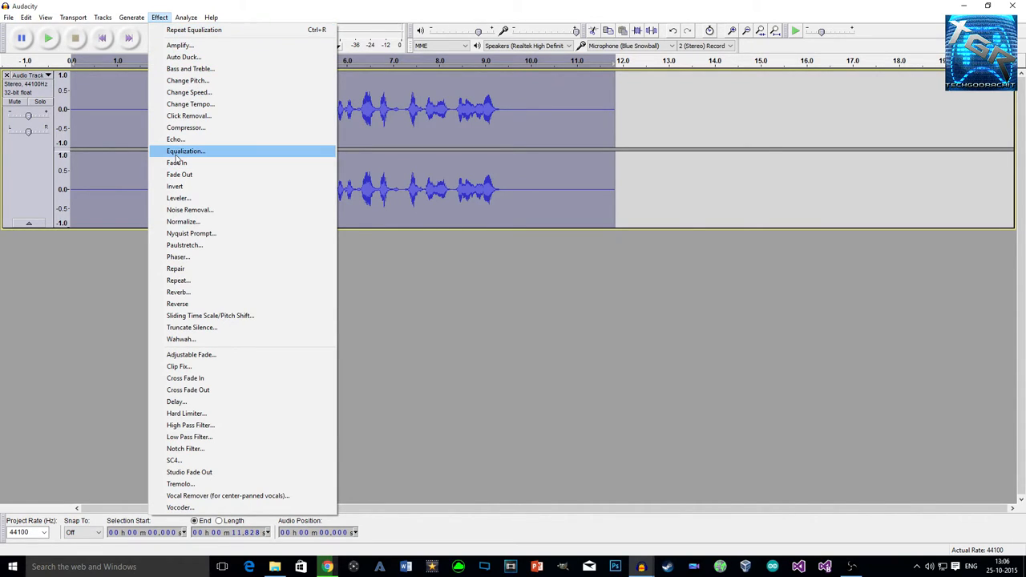
left_click(185, 152)
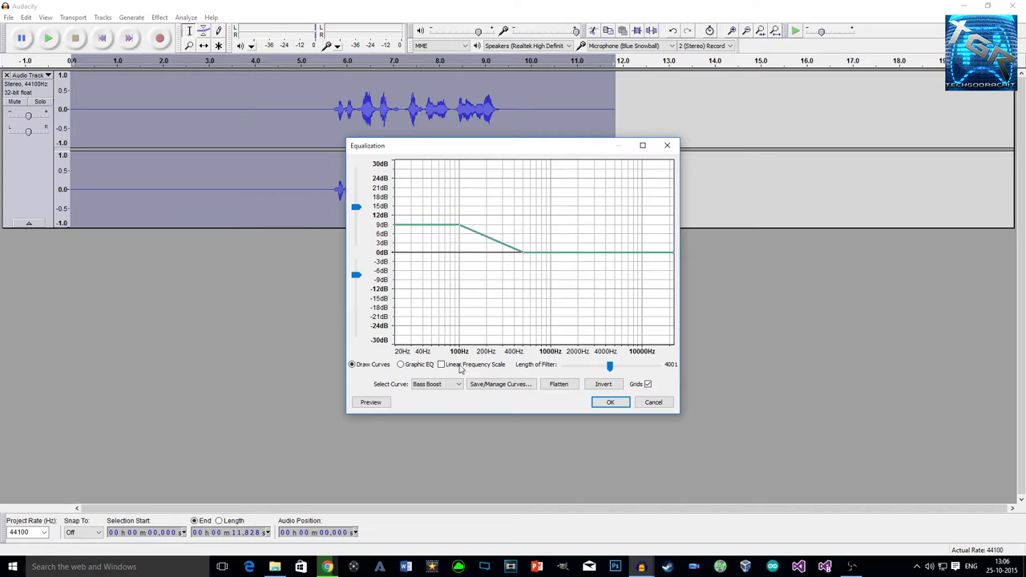
left_click(457, 384)
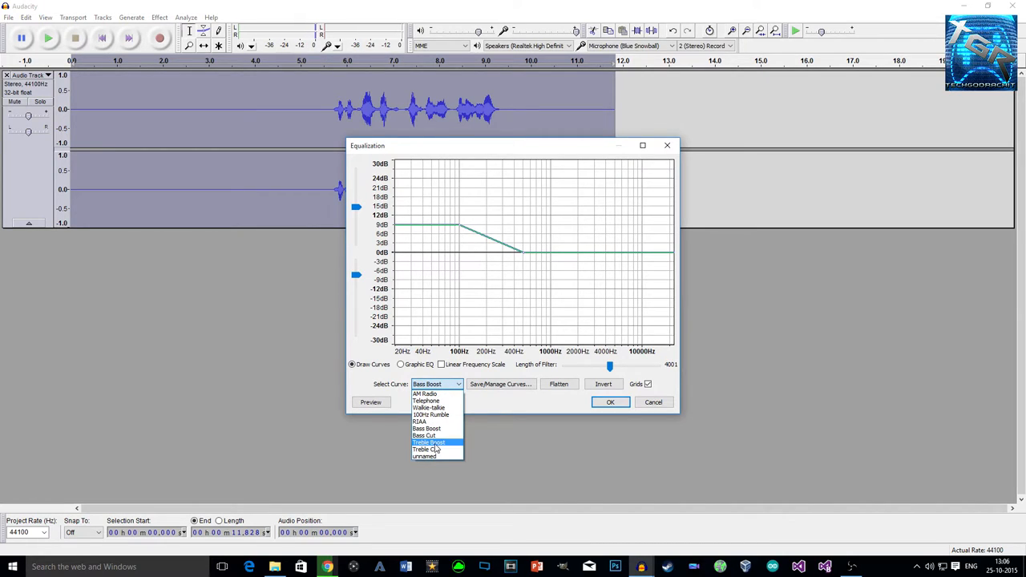
left_click(429, 442)
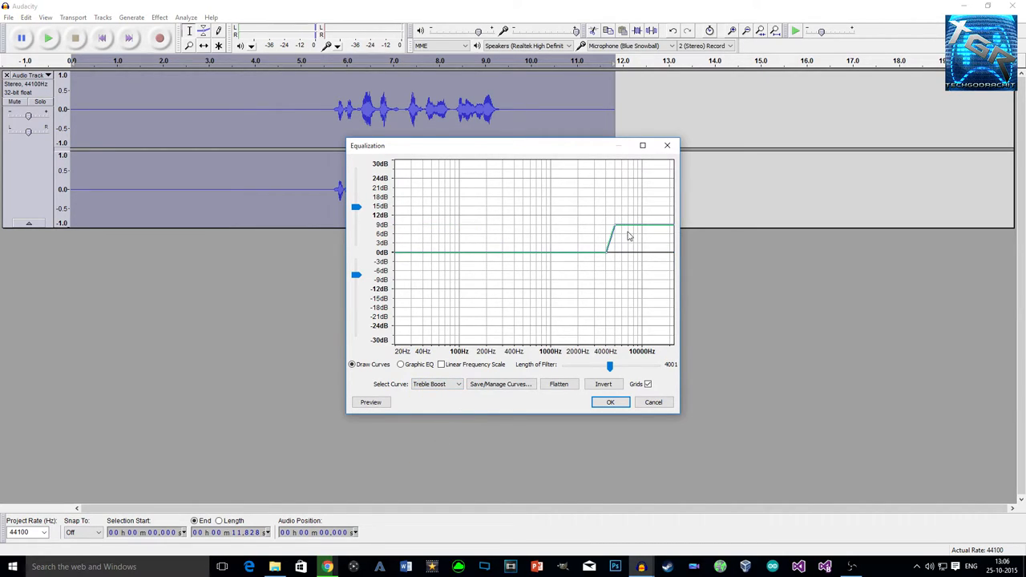
mouse_move(614, 261)
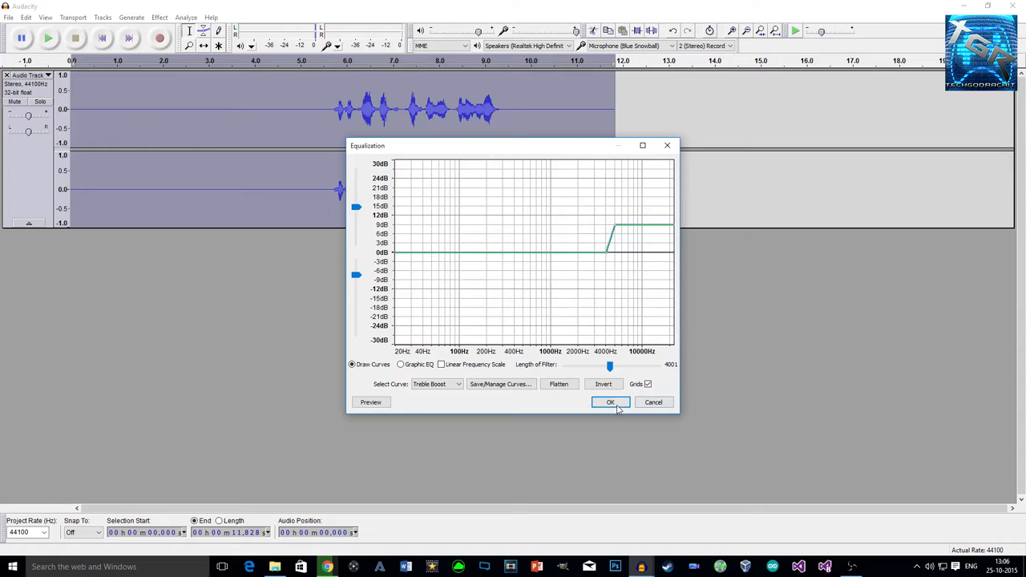
left_click(610, 402)
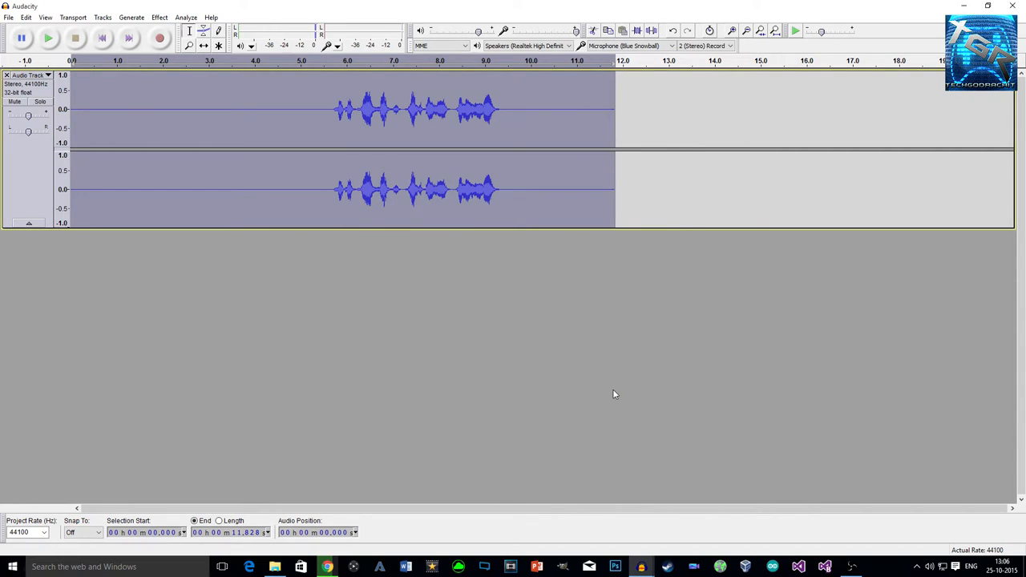
mouse_move(160, 37)
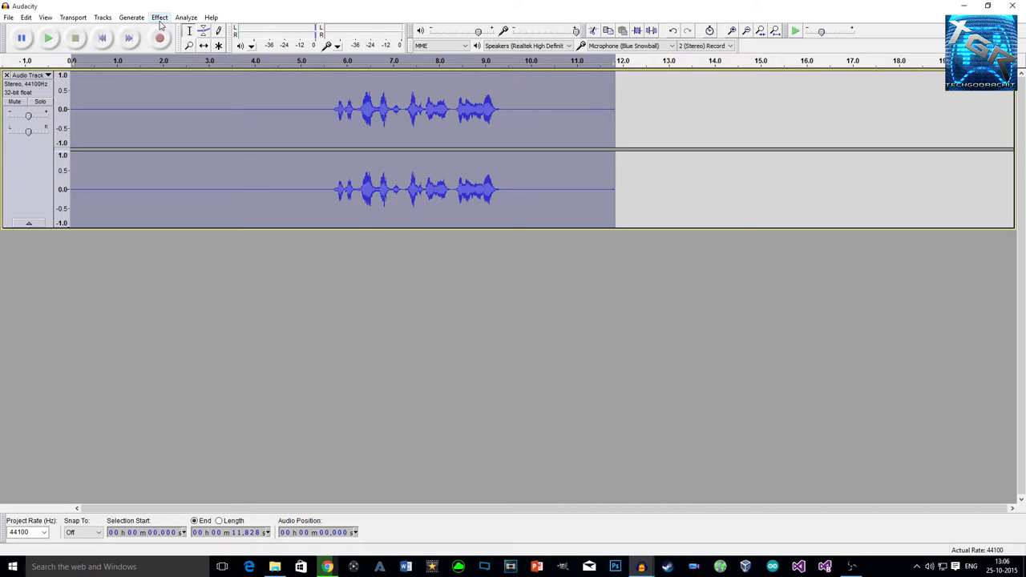
mouse_move(160, 37)
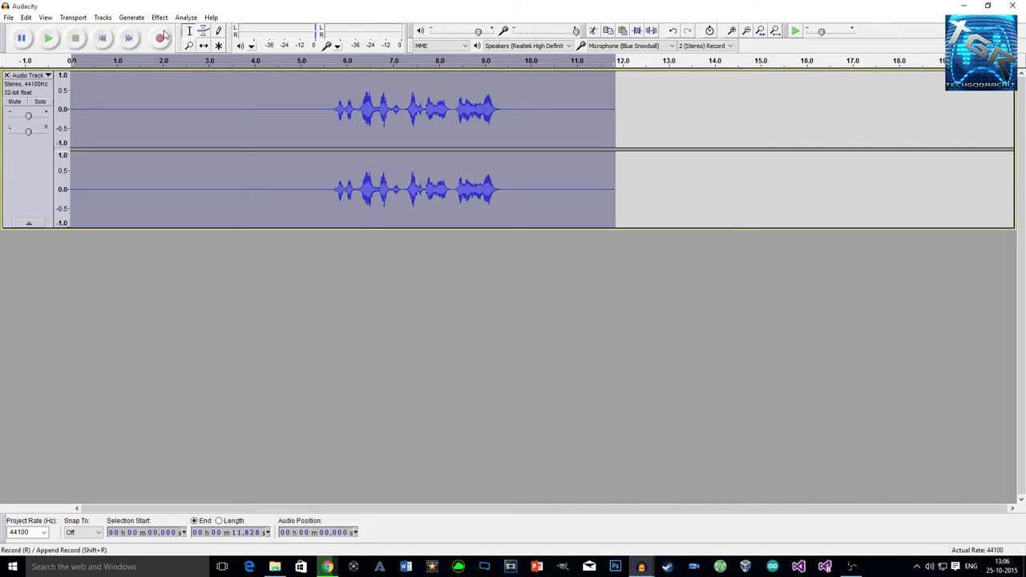
mouse_move(161, 37)
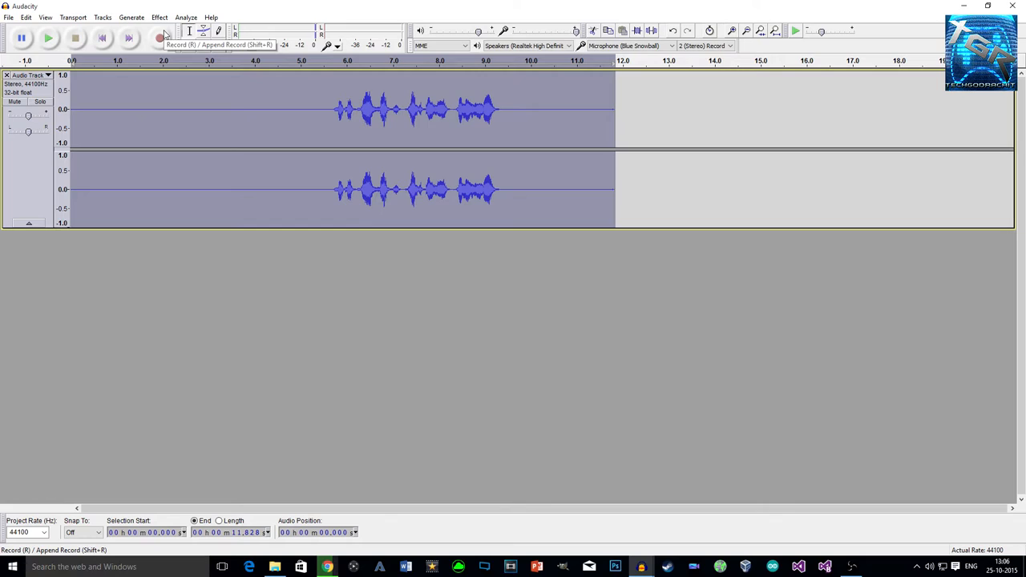
- Normalize the clip to -1.0 dB peak amplitude, removing DC offset
left_click(159, 17)
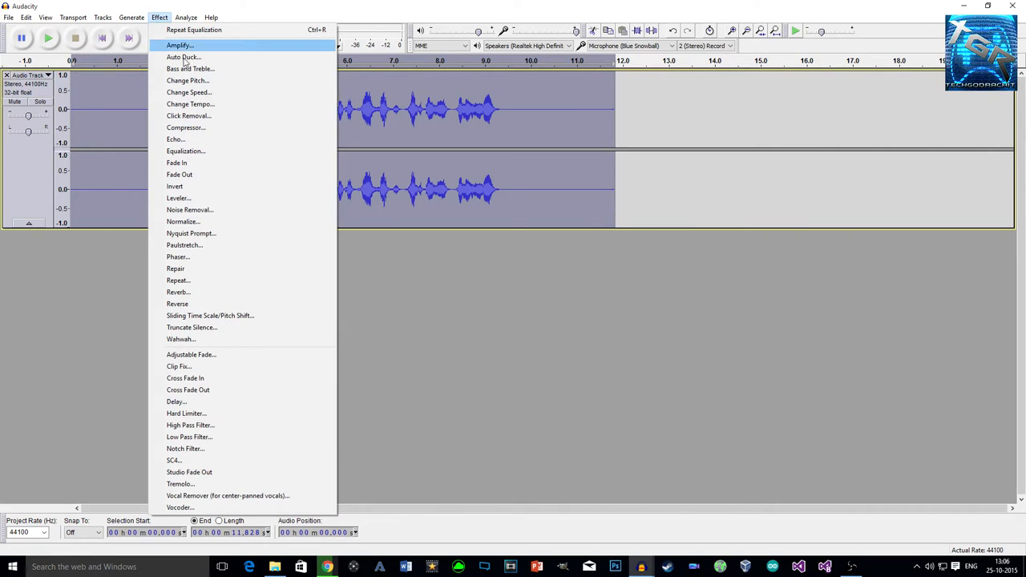
left_click(182, 221)
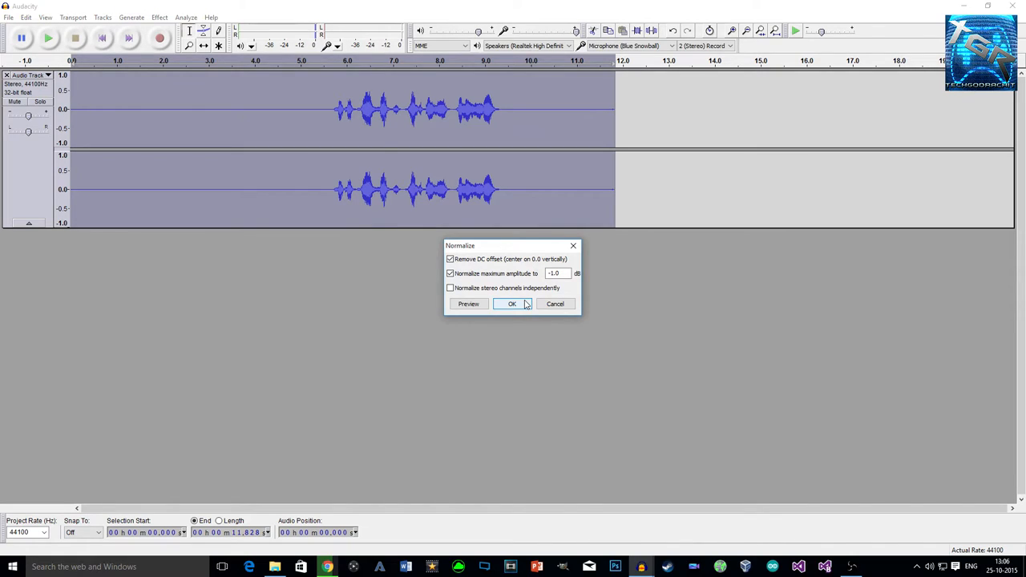
left_click(512, 303)
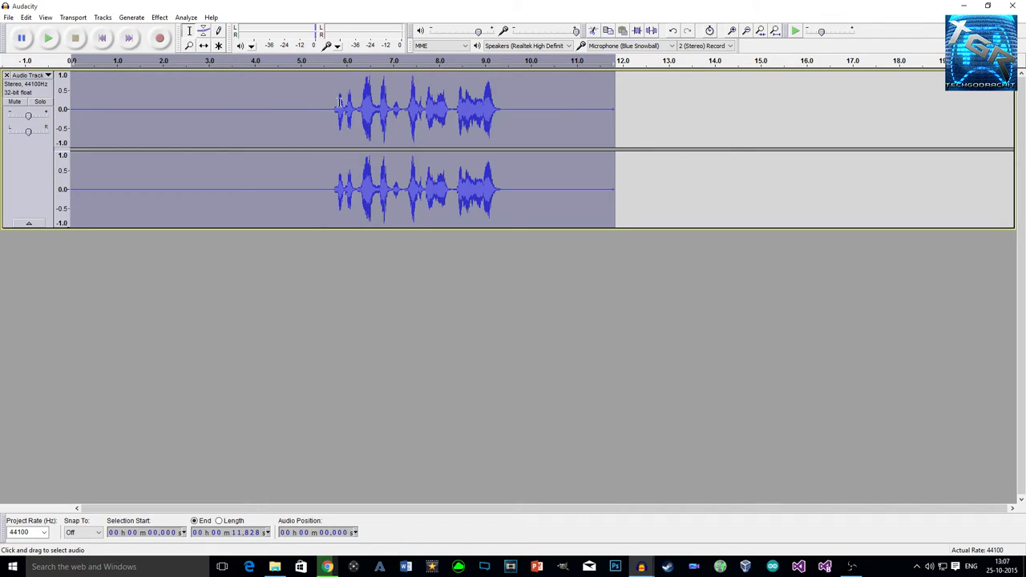
mouse_move(356, 86)
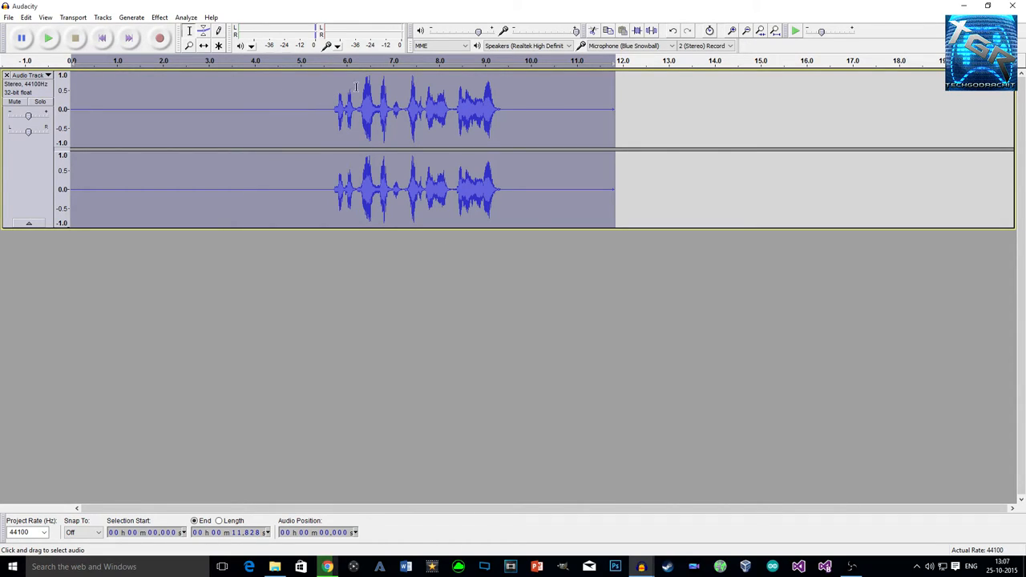
mouse_move(505, 97)
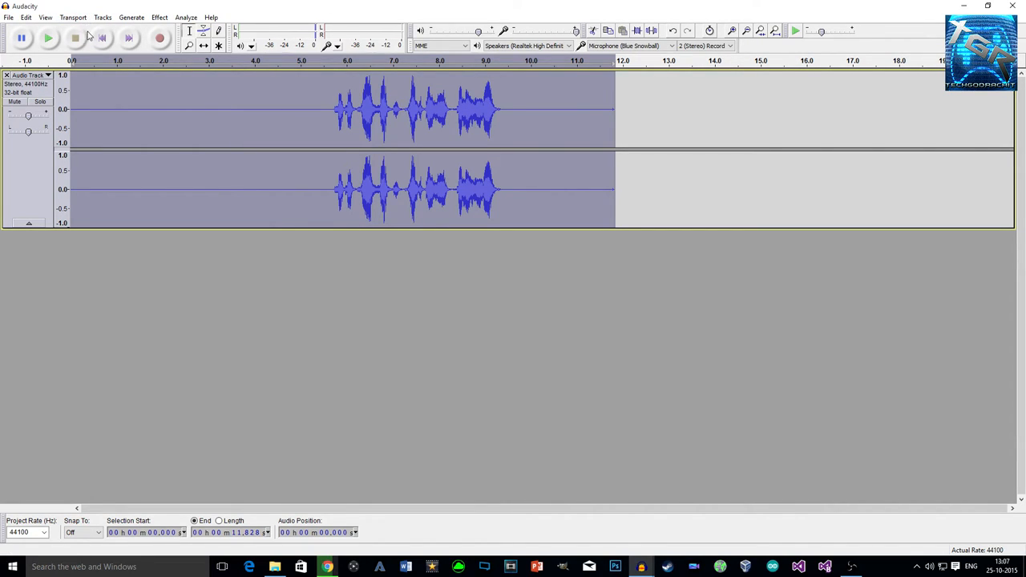
- Apply a Hard Limiter with a -1 dB limit to the clip
left_click(159, 17)
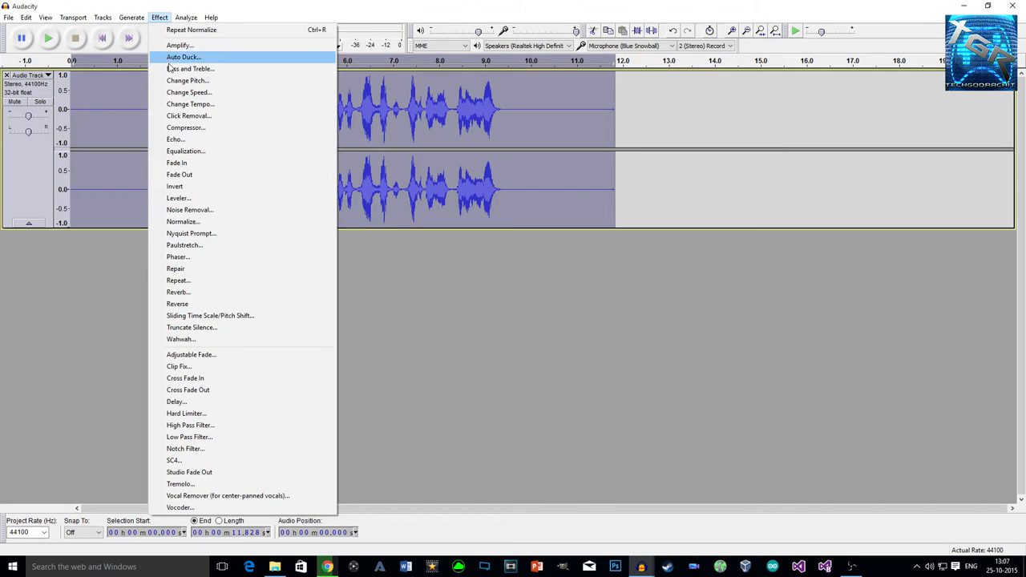
mouse_move(210, 437)
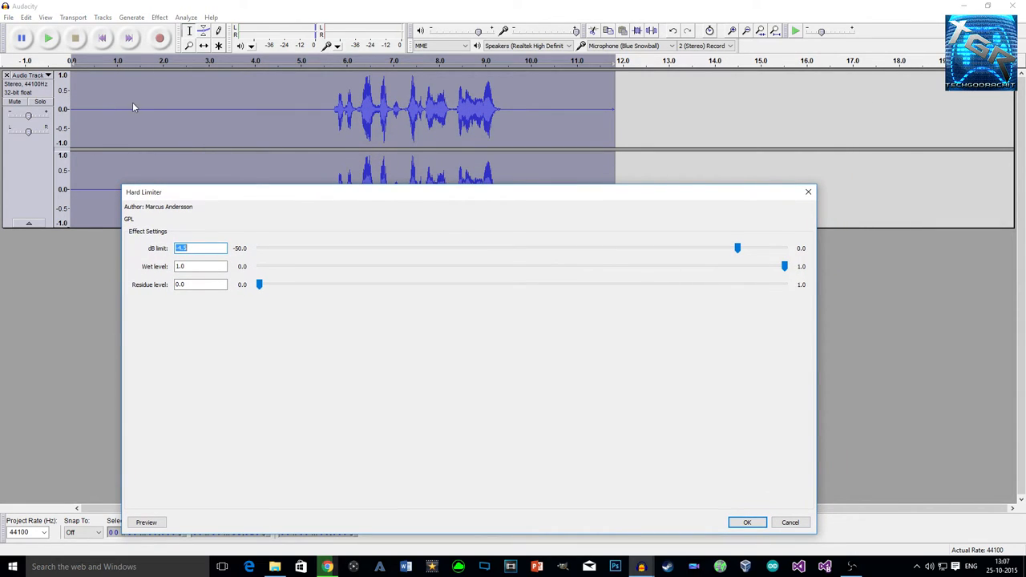
mouse_move(382, 95)
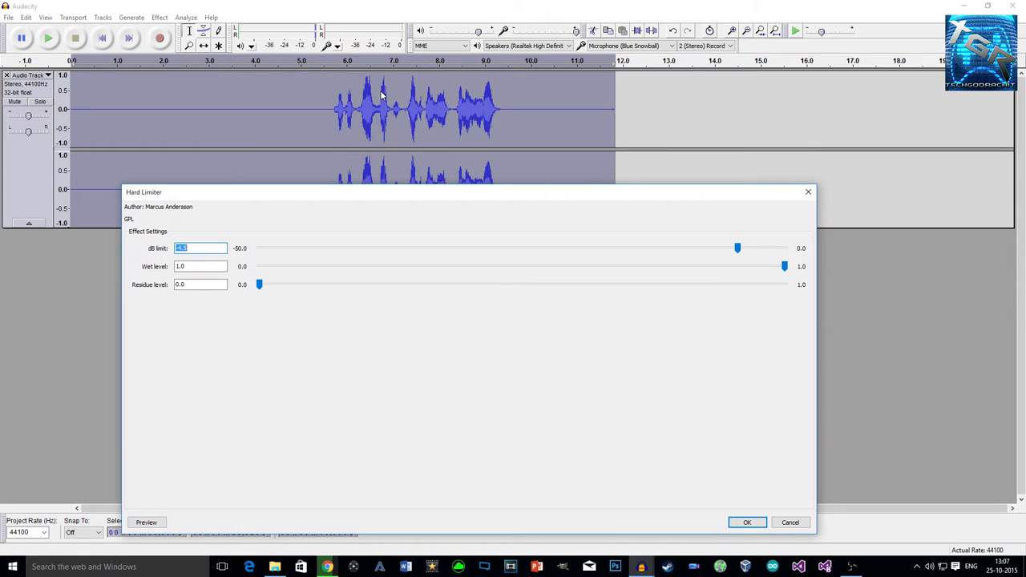
mouse_move(368, 83)
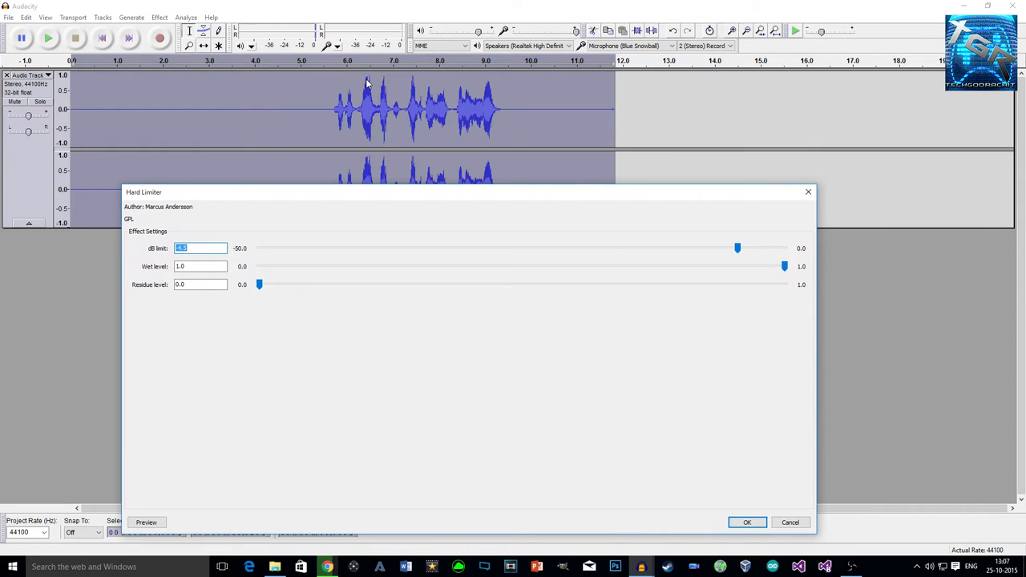
mouse_move(427, 85)
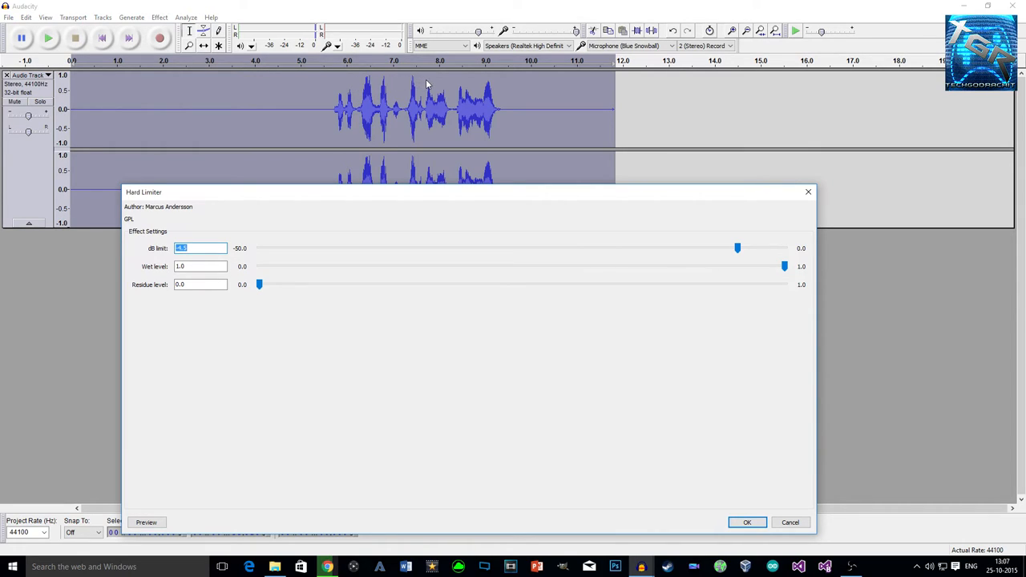
mouse_move(493, 83)
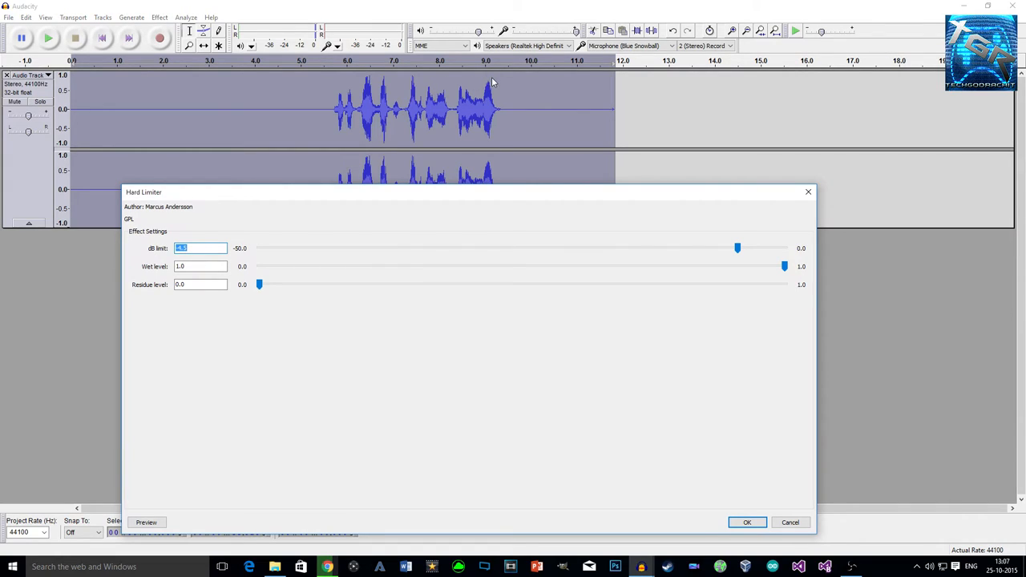
mouse_move(373, 220)
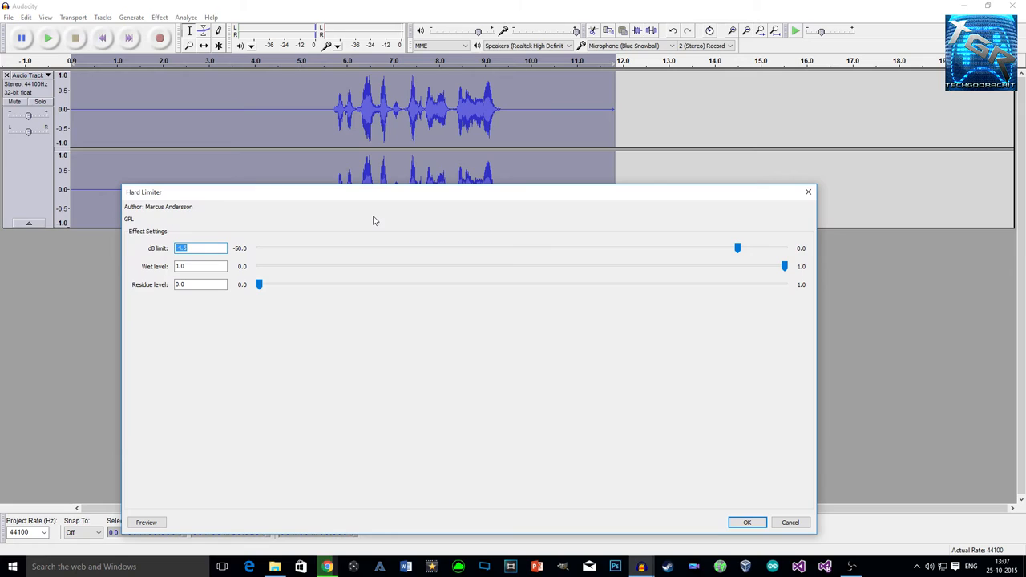
type("-1")
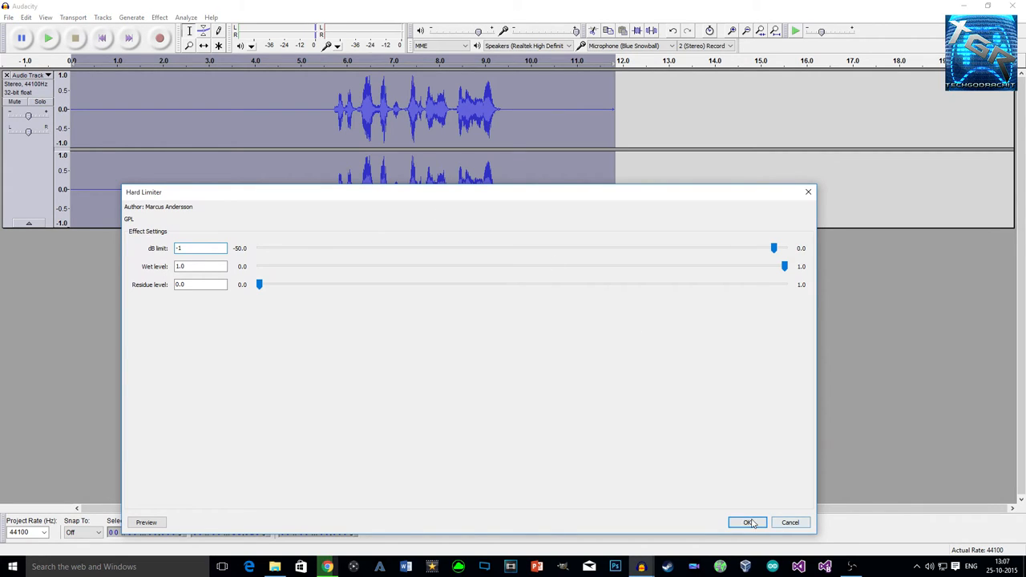
left_click(746, 522)
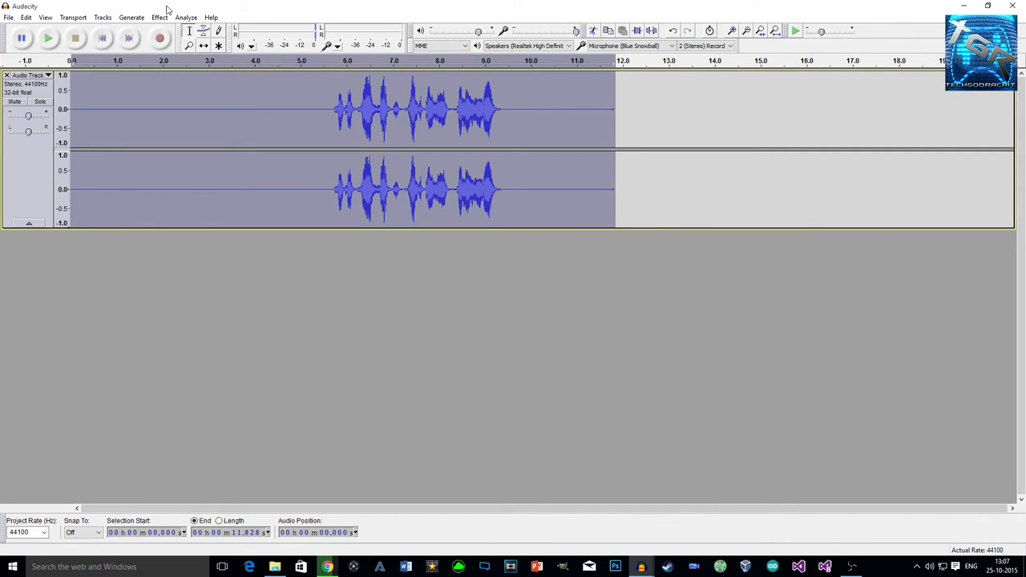
- Run a second Hard Limiter pass at -4.5 dB on the clip
left_click(158, 17)
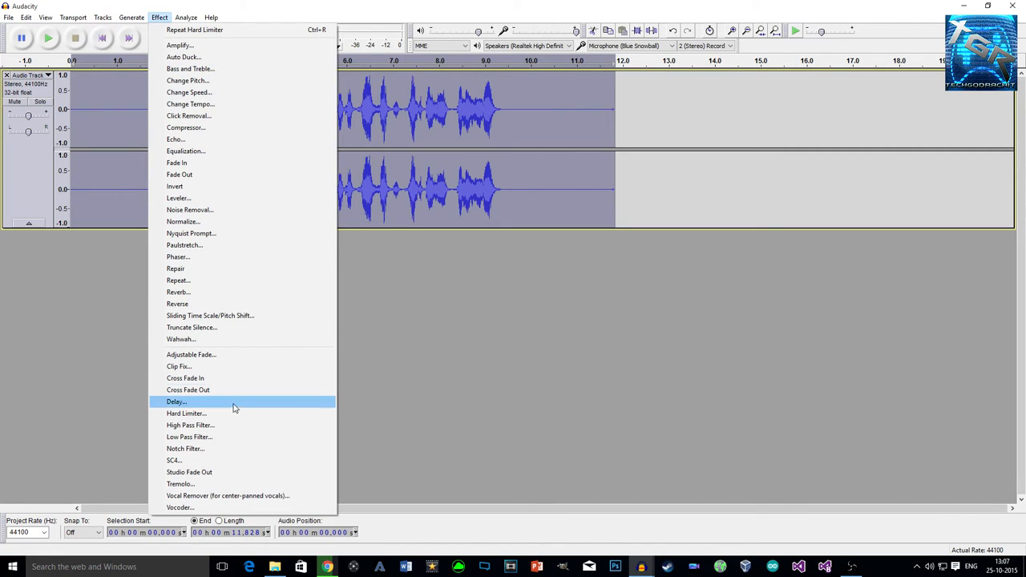
left_click(186, 413)
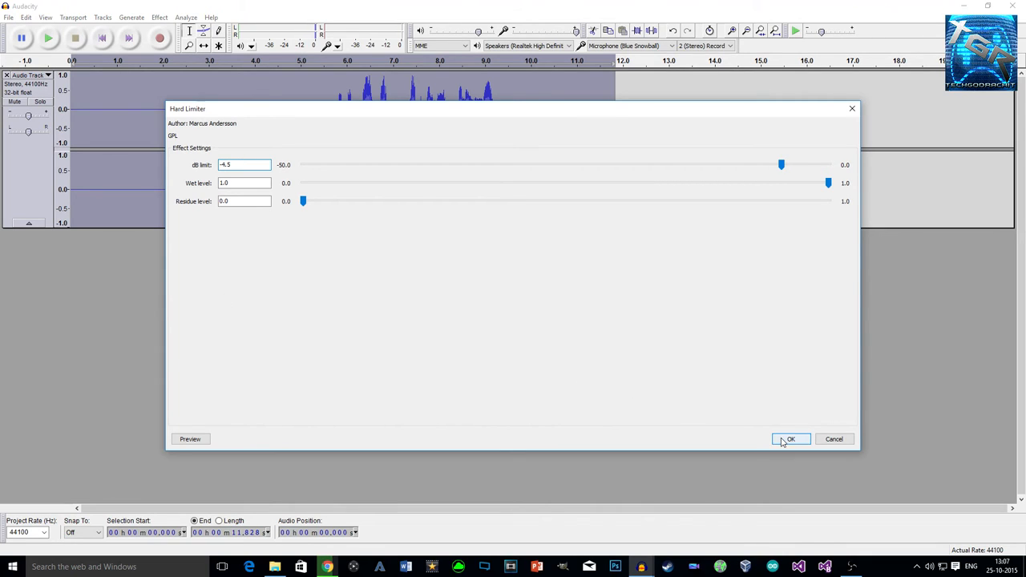
left_click(791, 439)
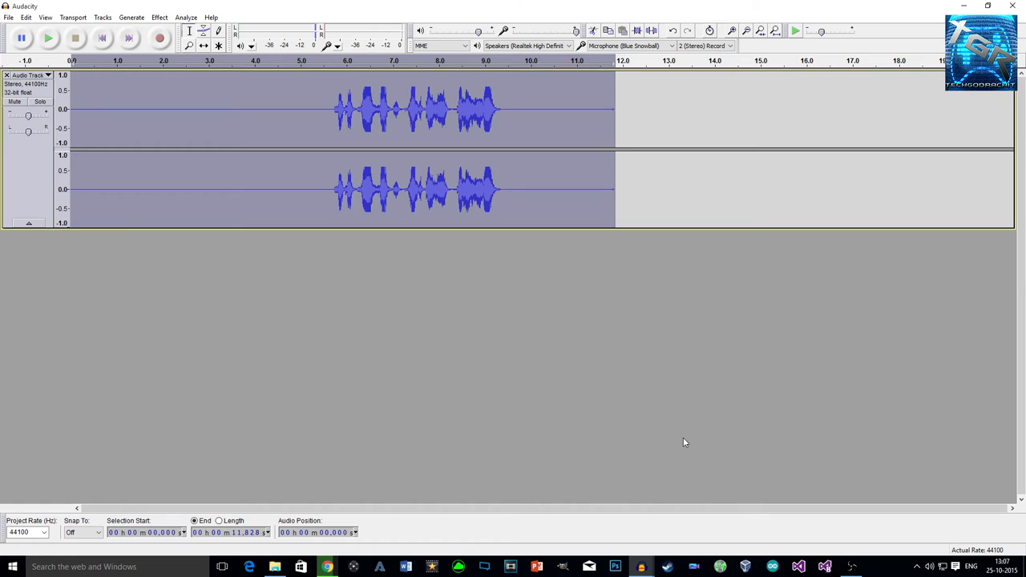
- Open the Effect menu to choose the next loudness effect
left_click(159, 17)
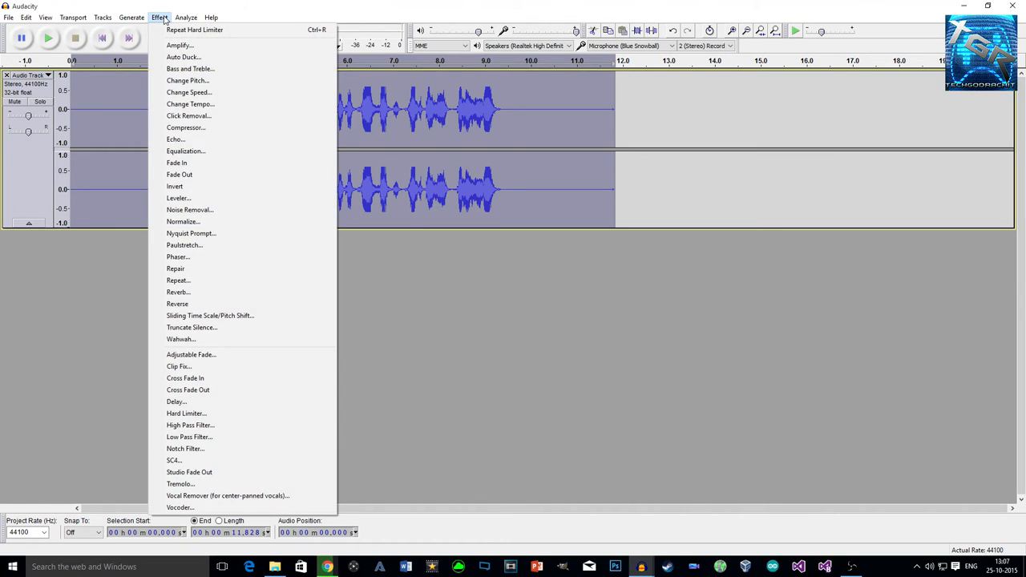
mouse_move(191, 233)
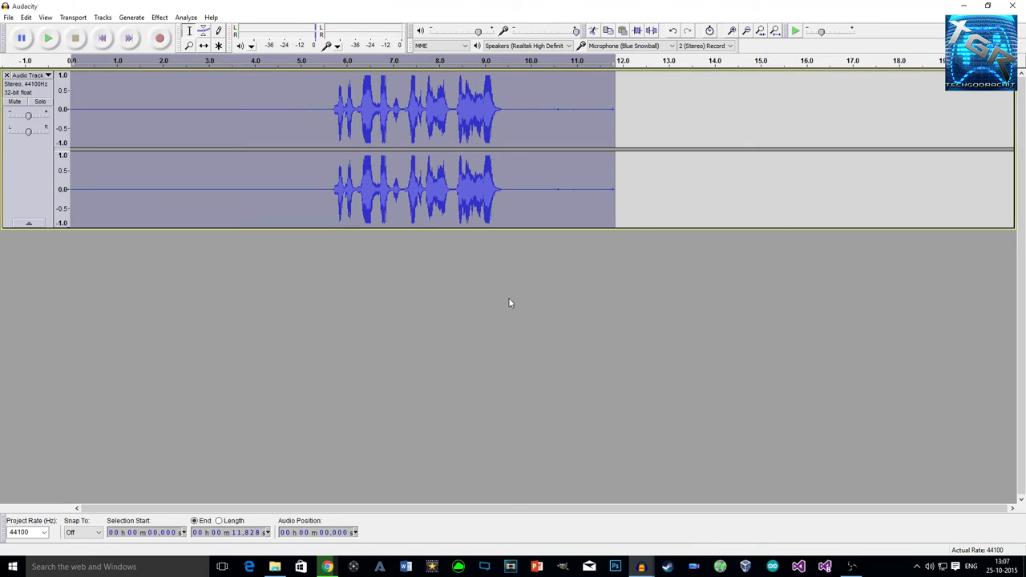
mouse_move(450, 239)
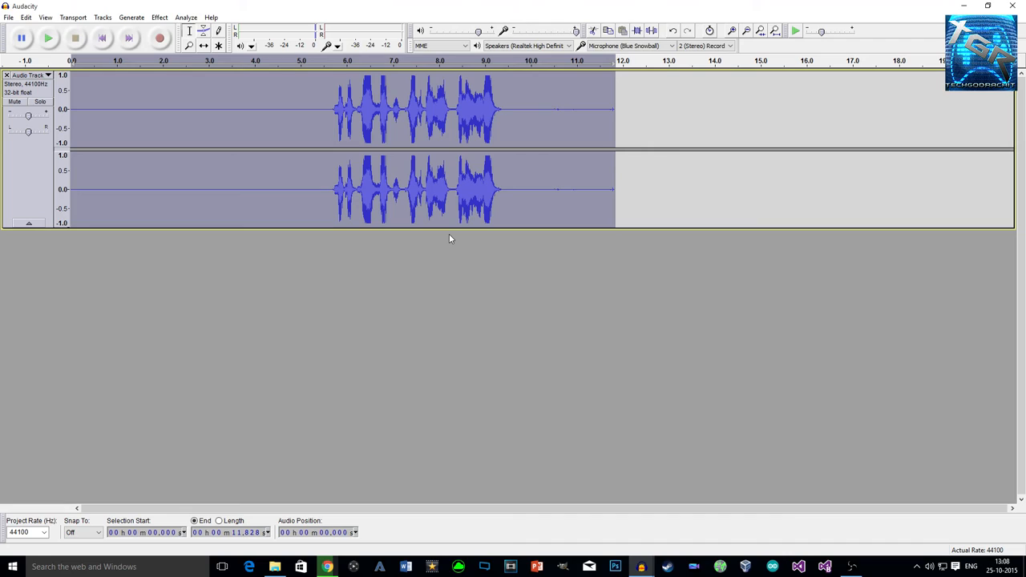
- Play the processed voice clip starting from about the 4.9-second mark
left_click(298, 109)
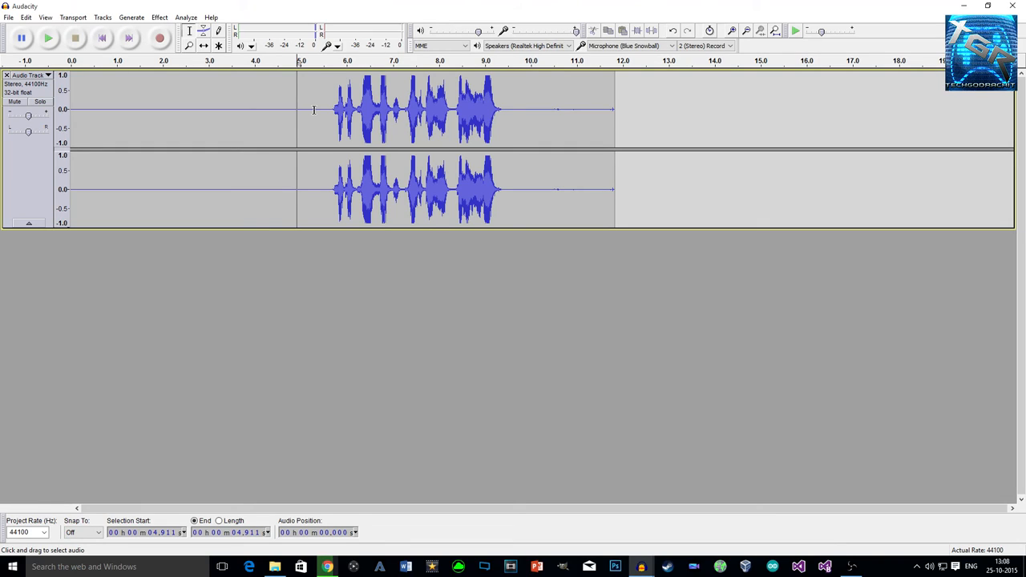
left_click(48, 38)
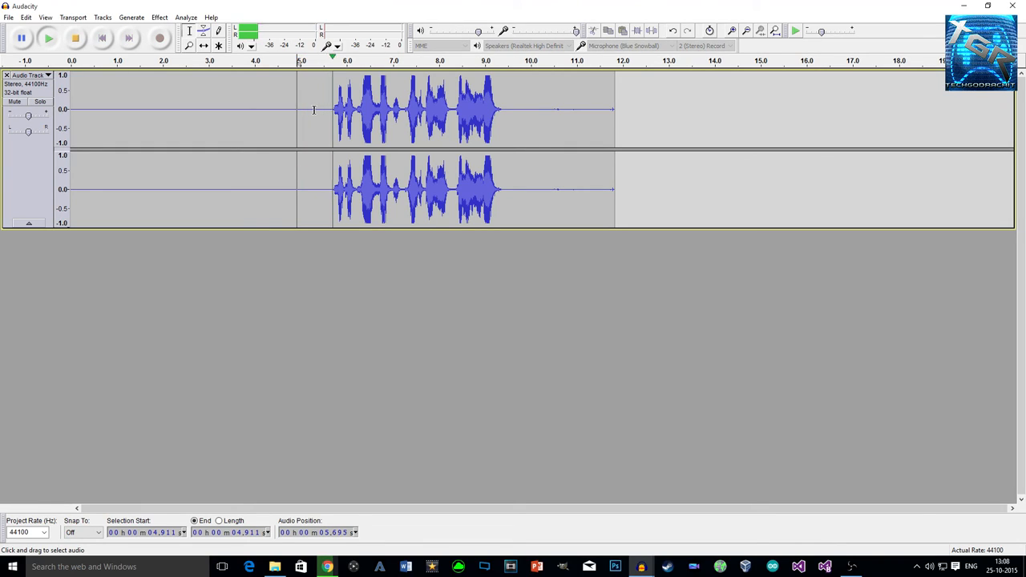